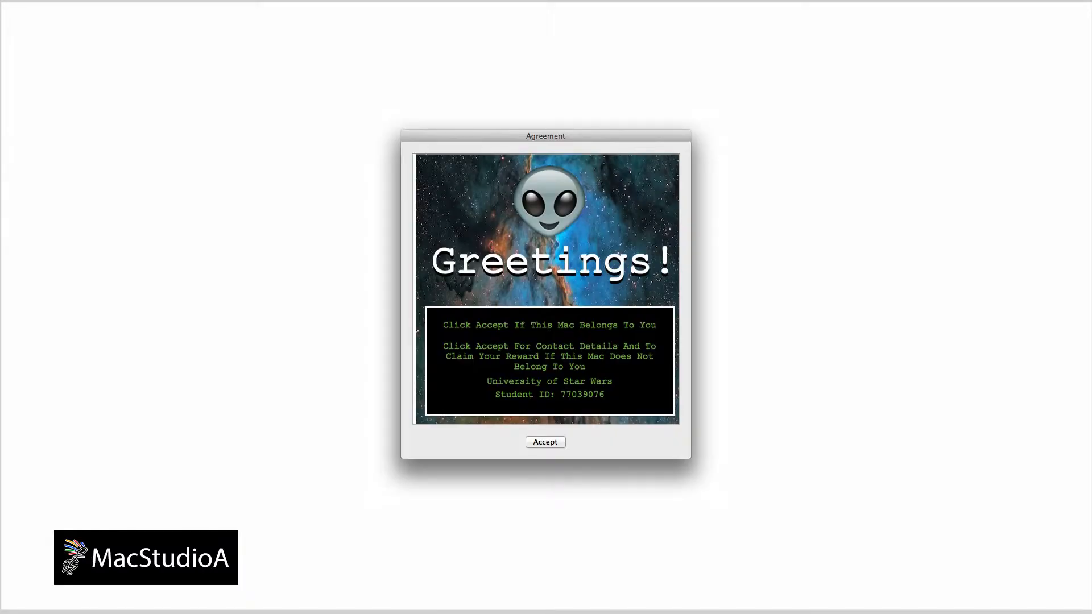
# Step: View the finished nebula Greetings login banner, then open Adjust Size for Cosmos09 Copy.jpg
pyautogui.click(545, 442)
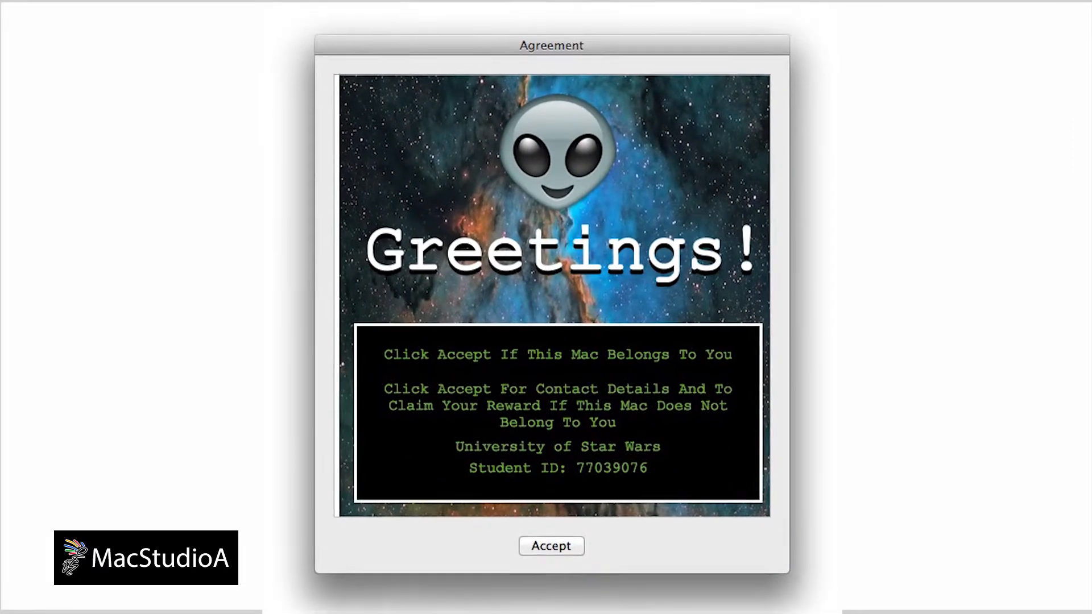
pyautogui.click(551, 546)
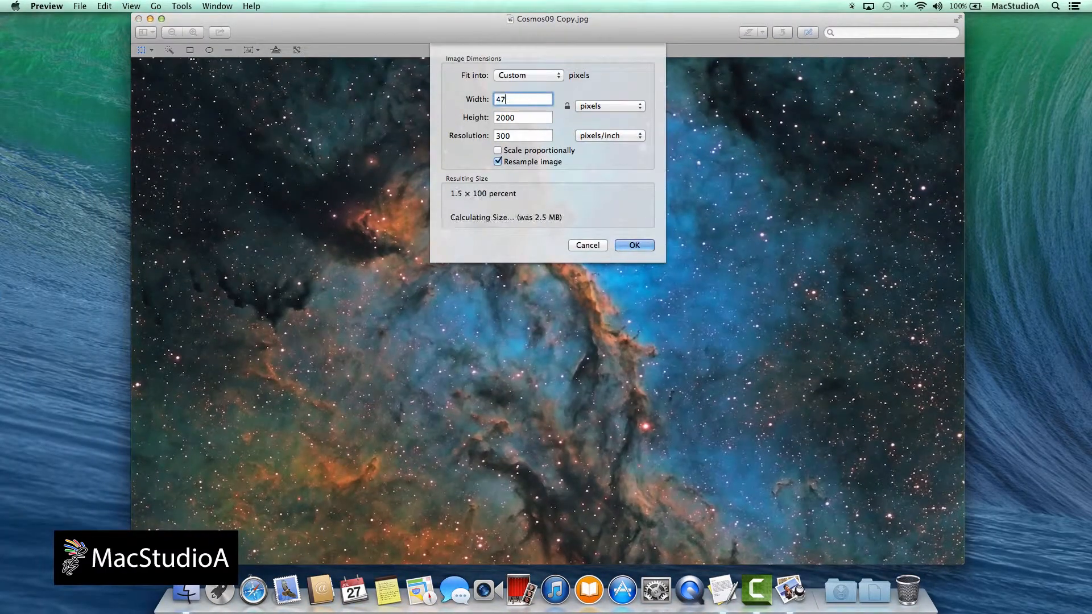
# Step: Apply the smaller image size and draw a black box over the lower nebula for the text line
pyautogui.click(634, 245)
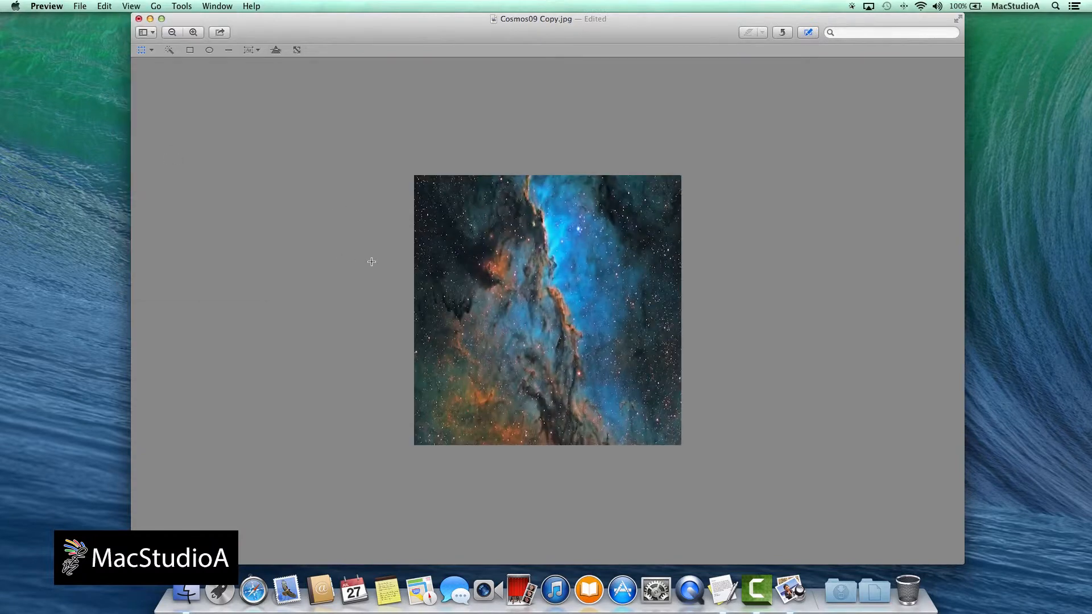
pyautogui.moveTo(425, 326); pyautogui.dragTo(672, 438)
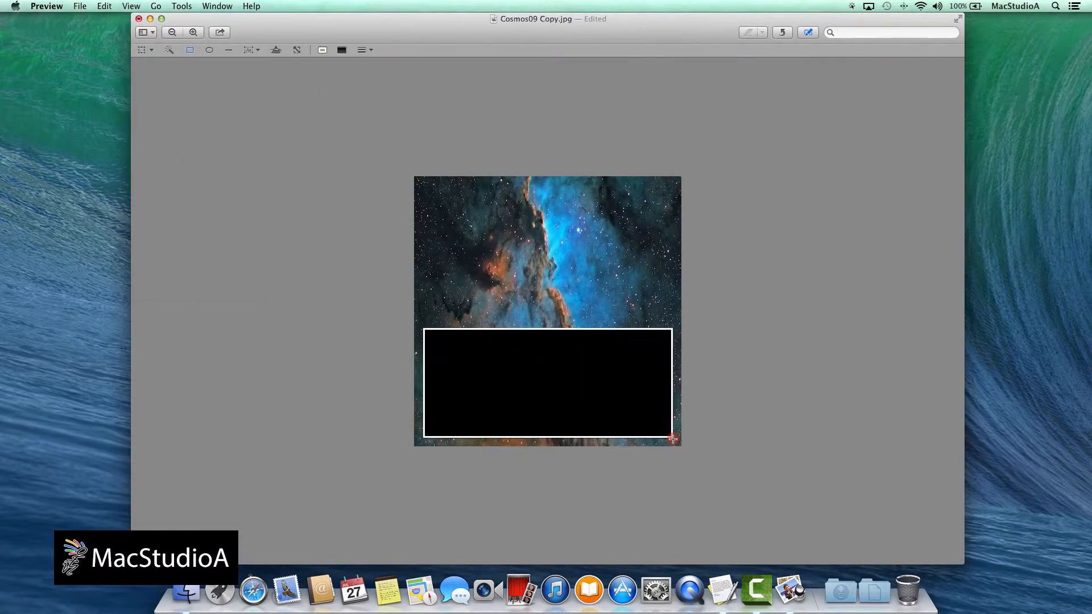
pyautogui.click(247, 49)
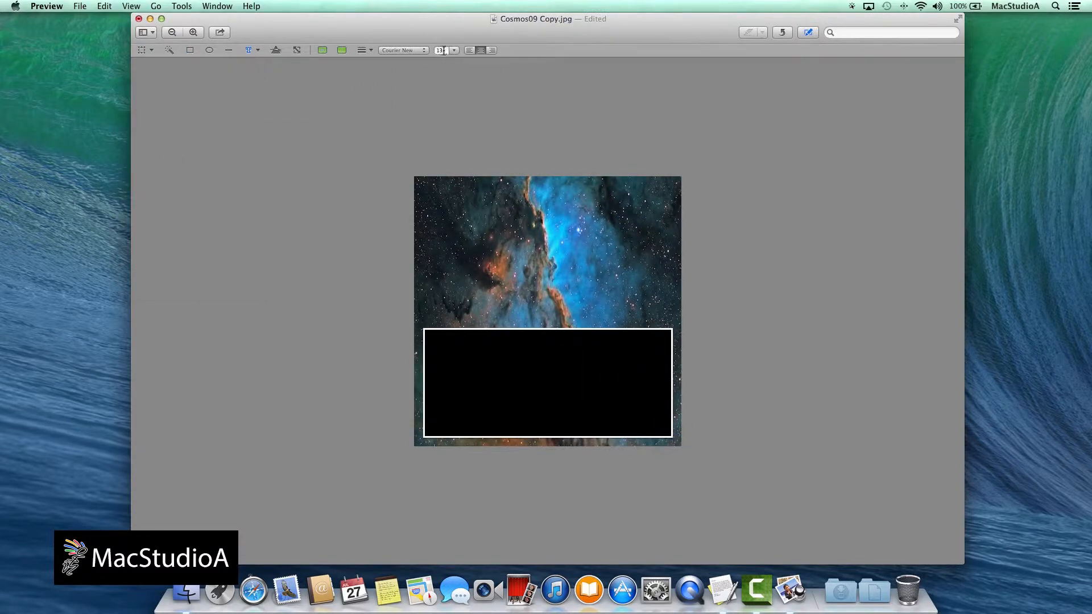
pyautogui.rightClick(514, 295)
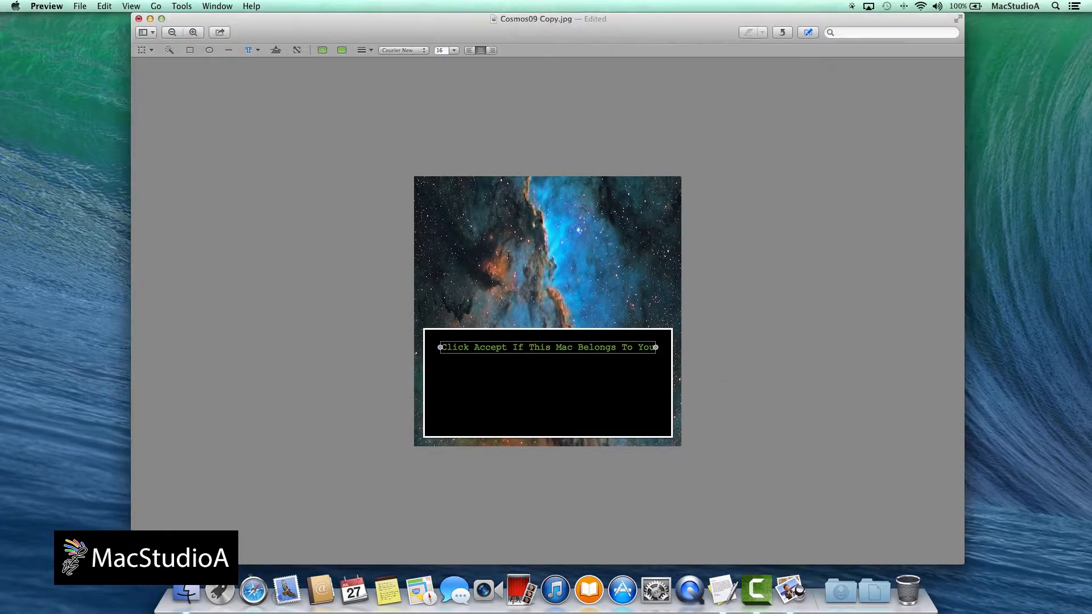
# Step: Add another text line in the black box and recolour the 'Greetings!' title
pyautogui.click(722, 592)
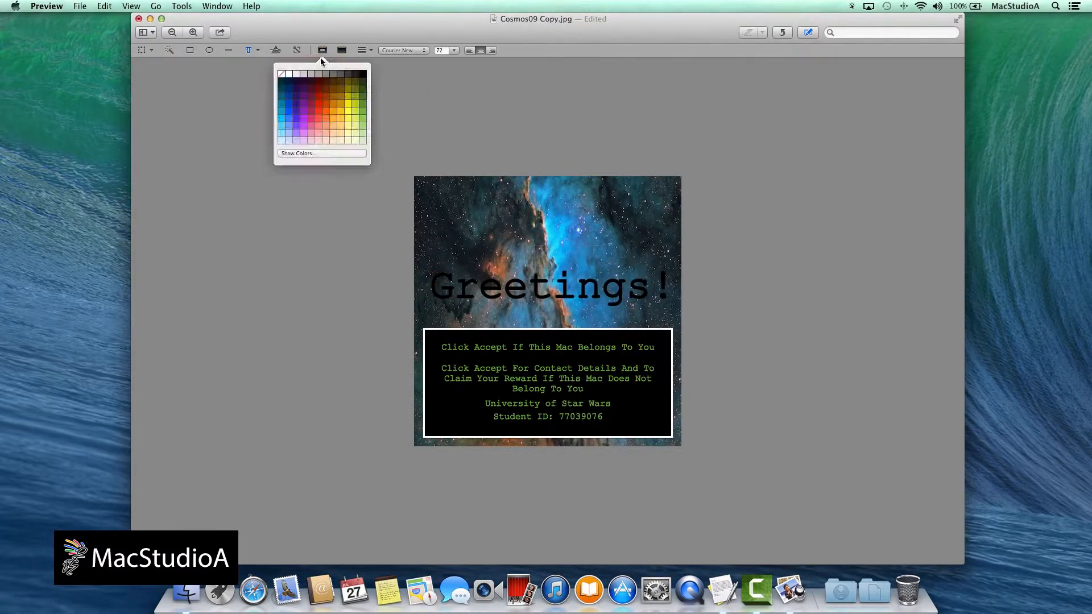
pyautogui.click(284, 74)
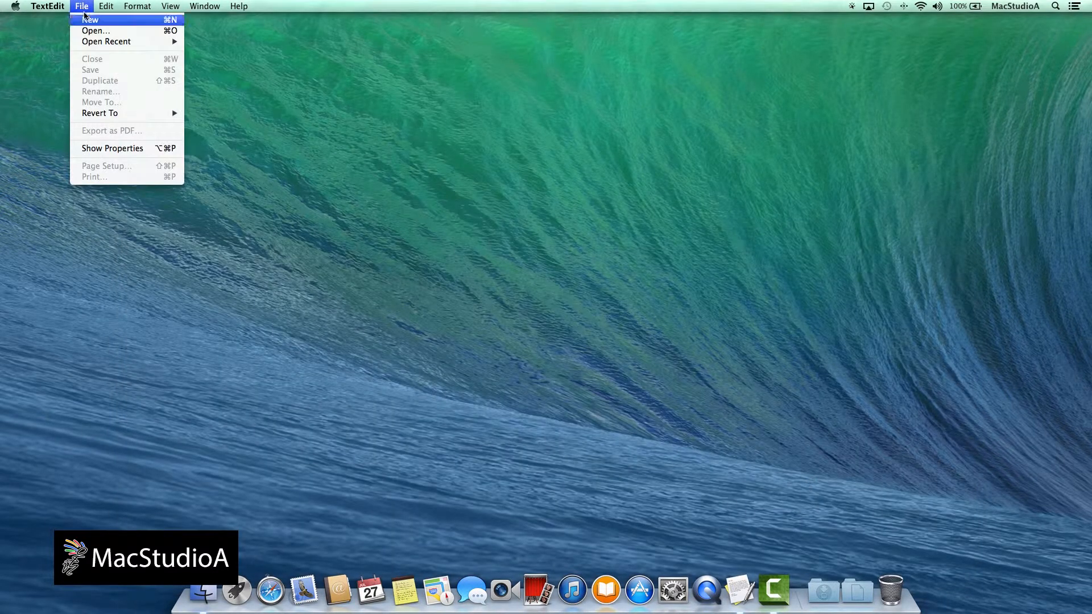
# Step: Create a new TextEdit document named 'PolicyBanner' saved to the Desktop
pyautogui.click(91, 19)
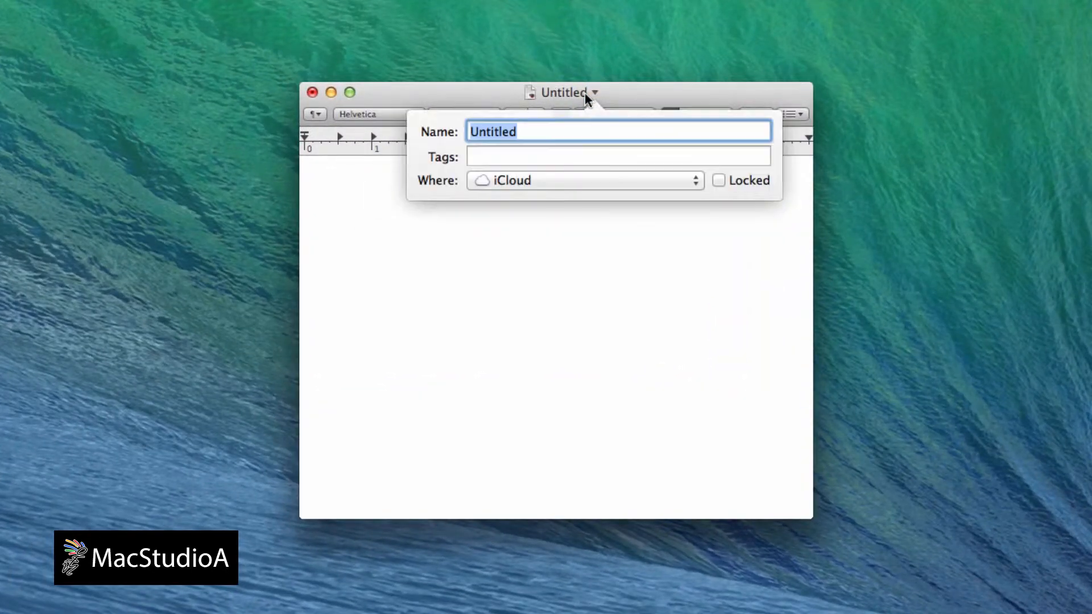
pyautogui.write('PolicyB')
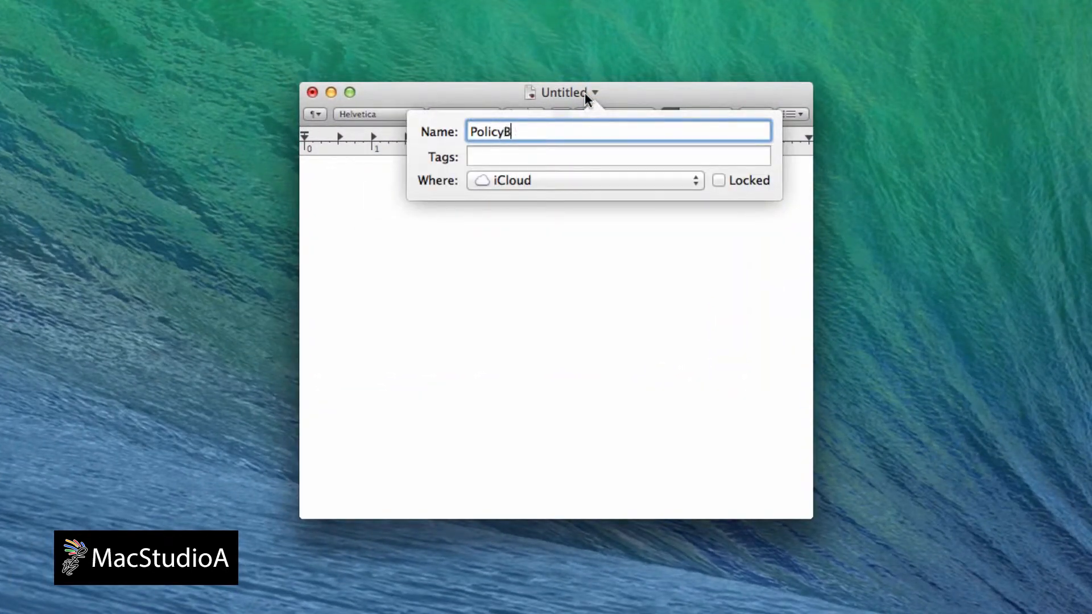
pyautogui.click(582, 180)
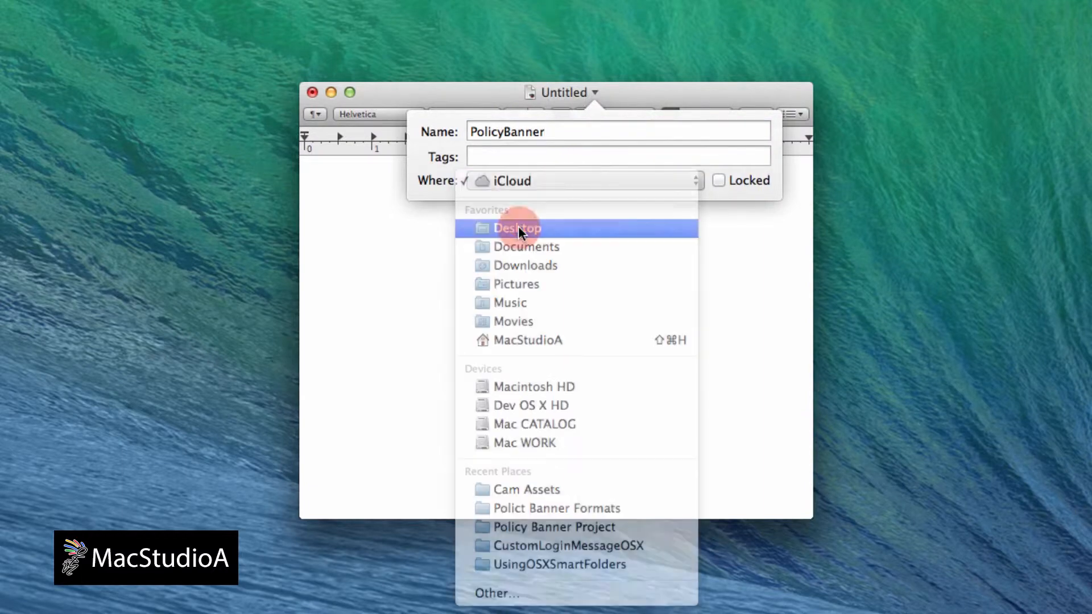
pyautogui.click(518, 229)
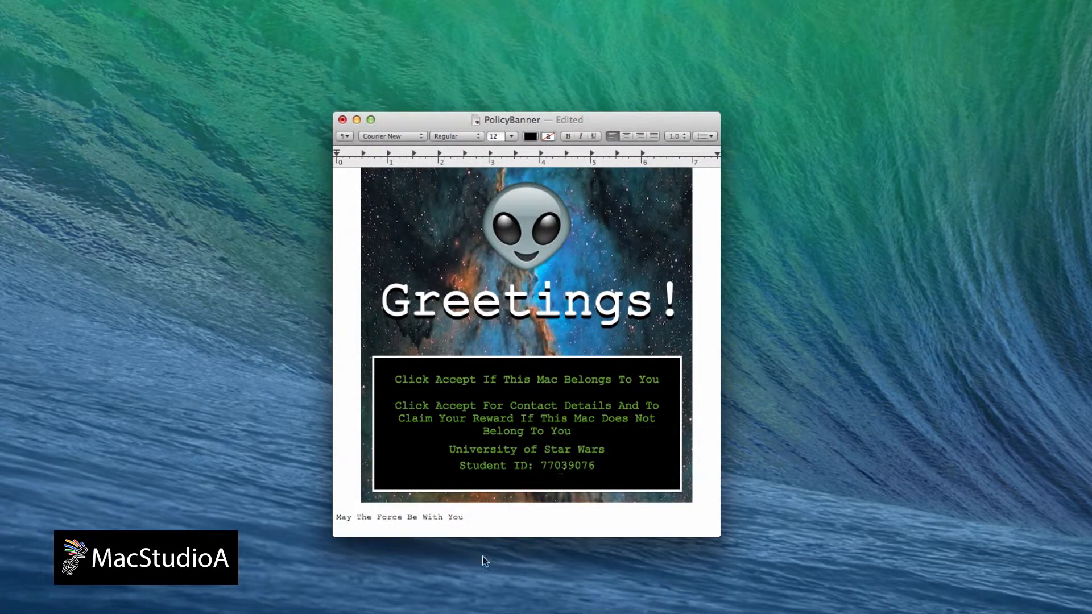
pyautogui.click(511, 136)
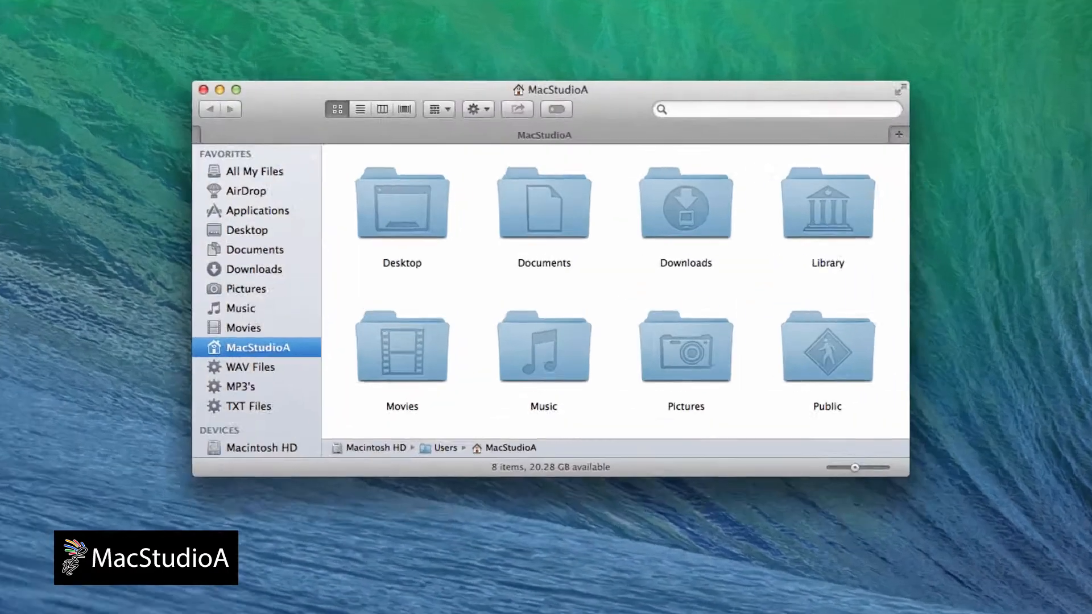
# Step: Move PolicyBanner.rtfd into Macintosh HD > Library > Security, authenticating as administrator
pyautogui.click(264, 447)
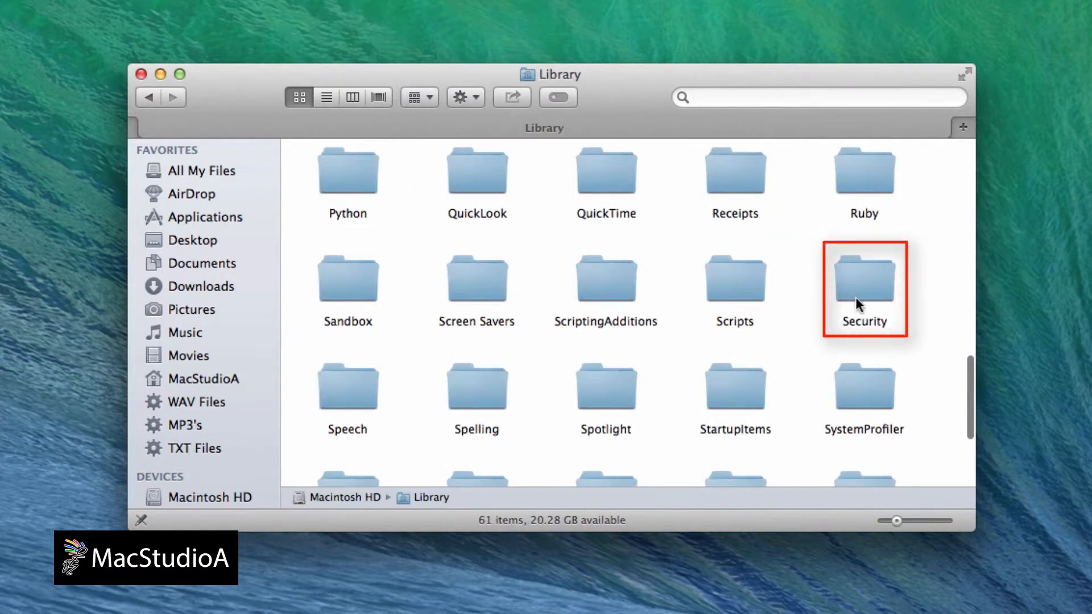
pyautogui.doubleClick(863, 282)
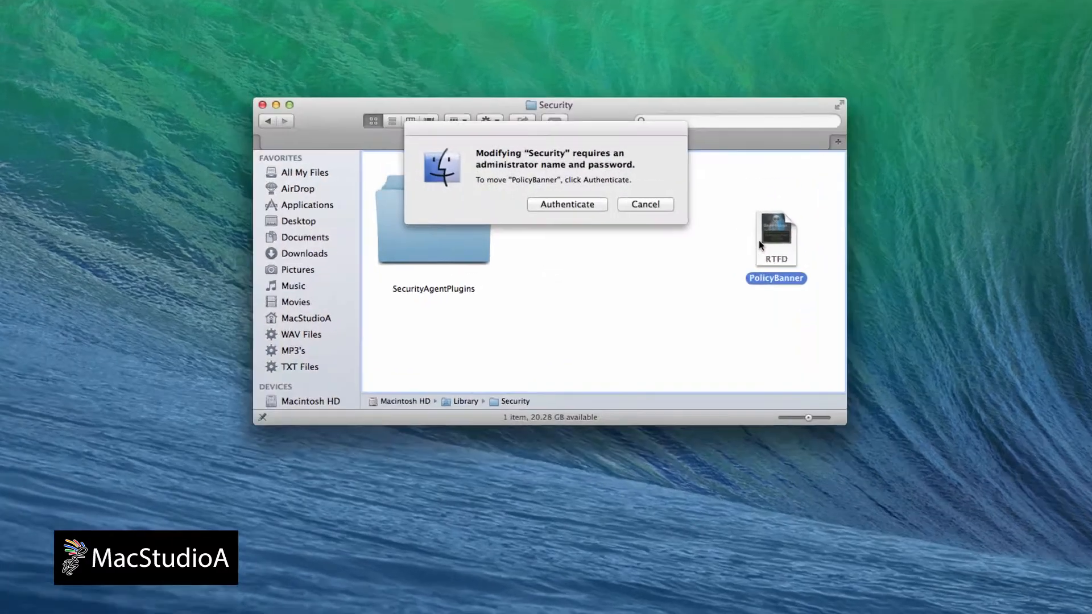
pyautogui.click(567, 204)
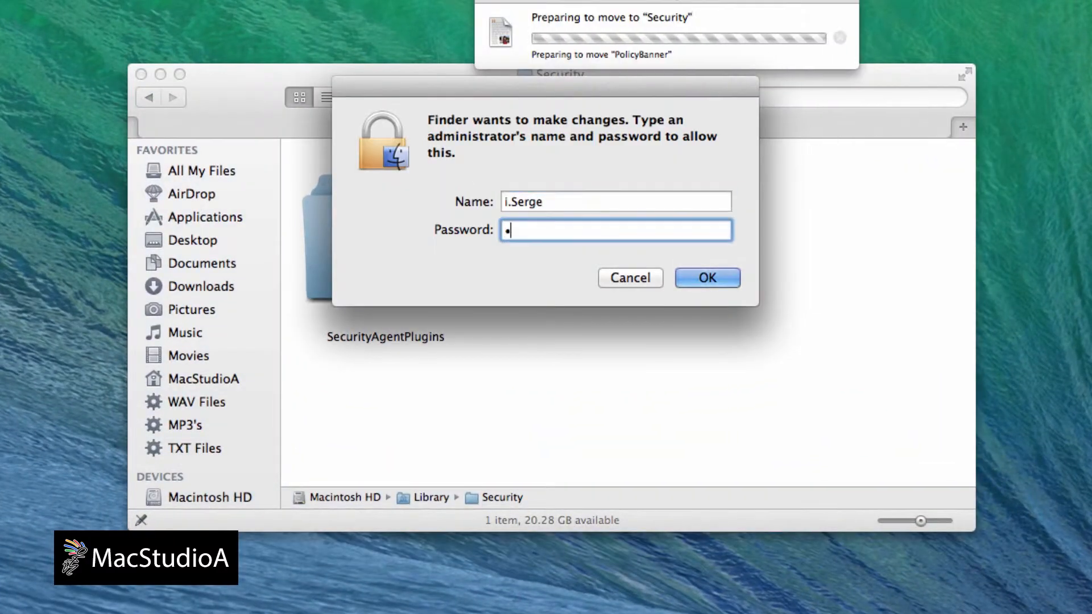
pyautogui.click(707, 278)
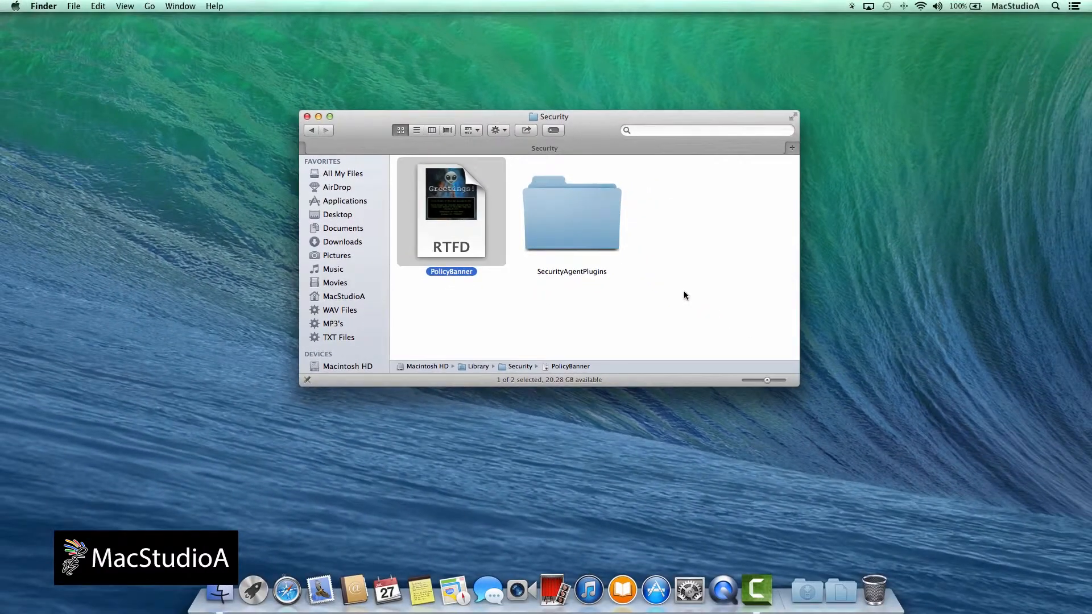
pyautogui.click(309, 117)
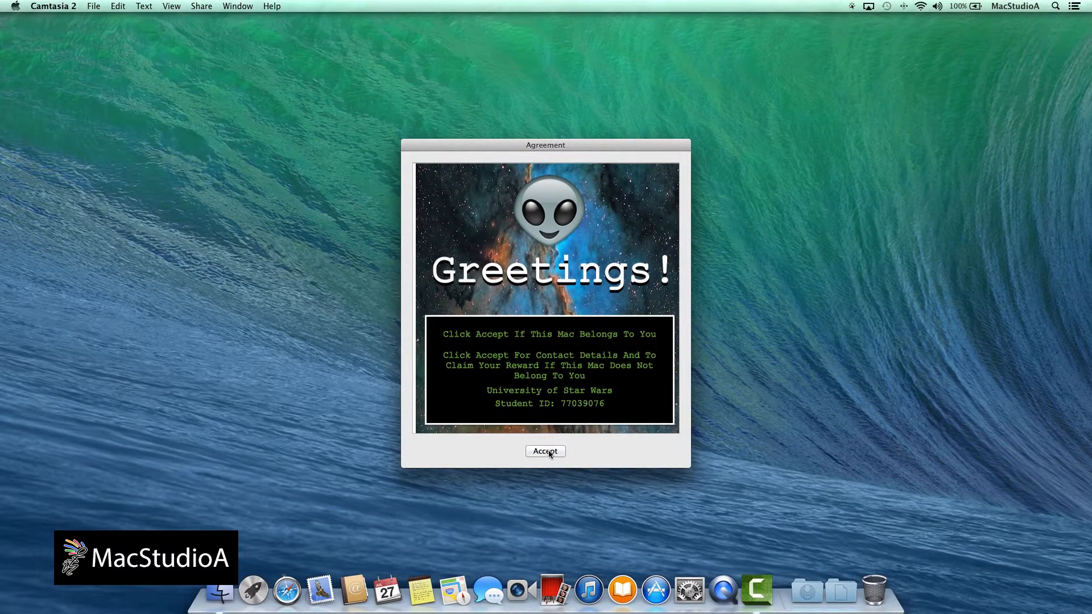
# Step: Accept the nebula Greetings agreement at the login window
pyautogui.click(546, 451)
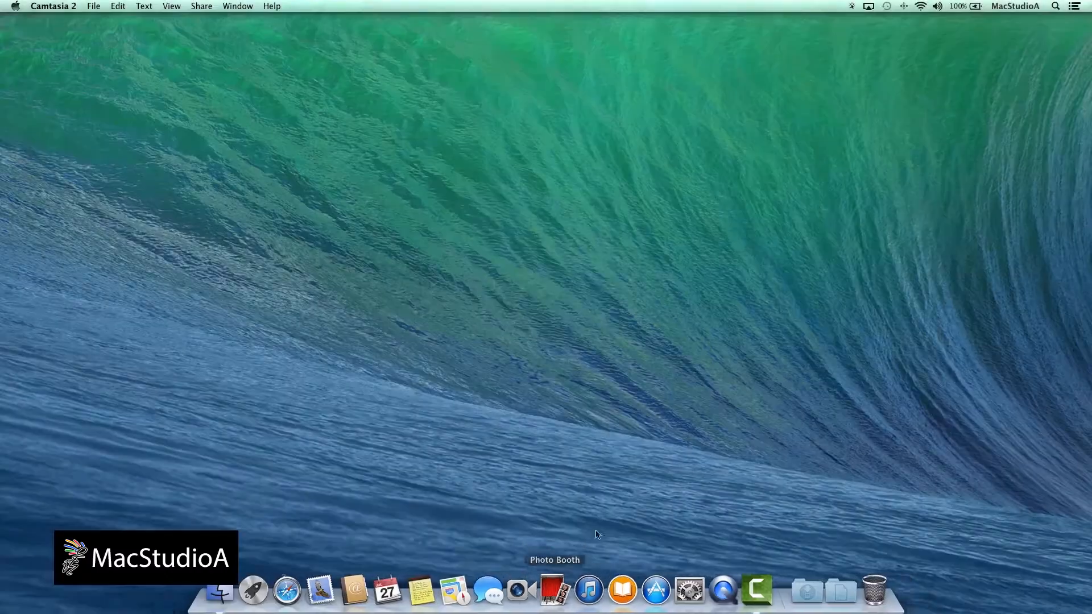